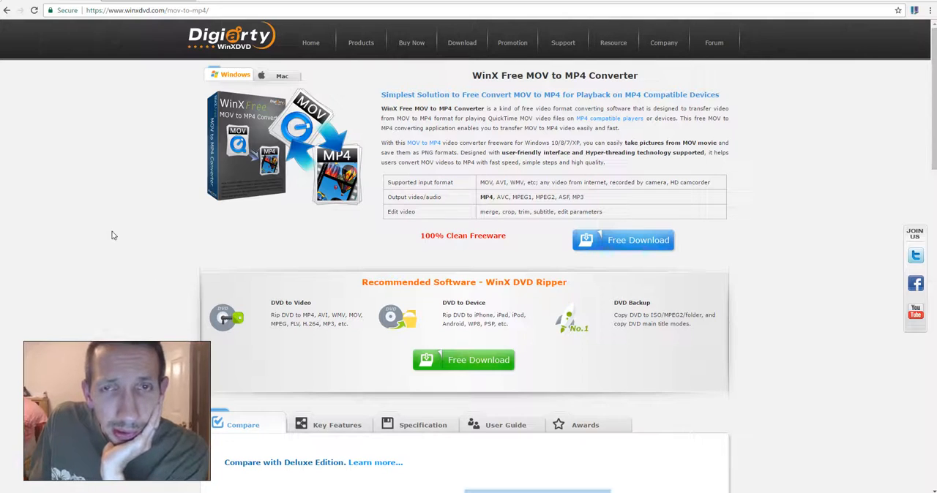
mouse_move(297, 224)
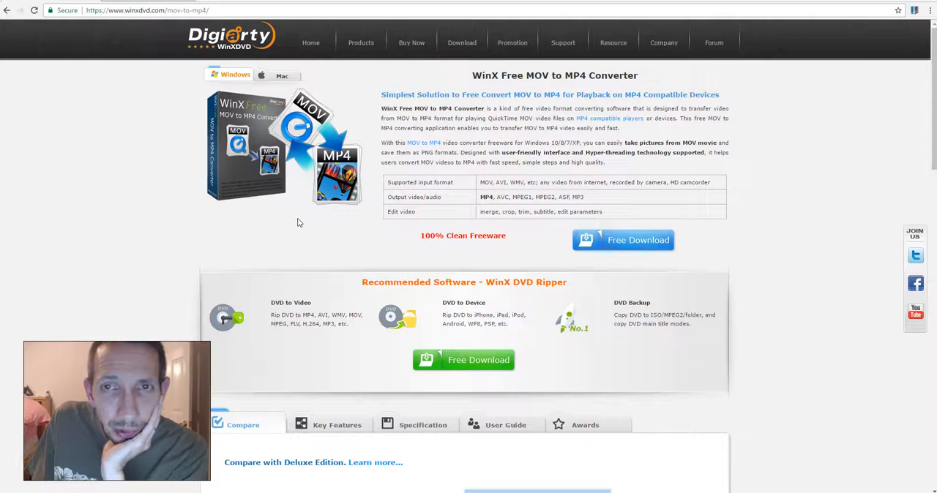
mouse_move(262, 249)
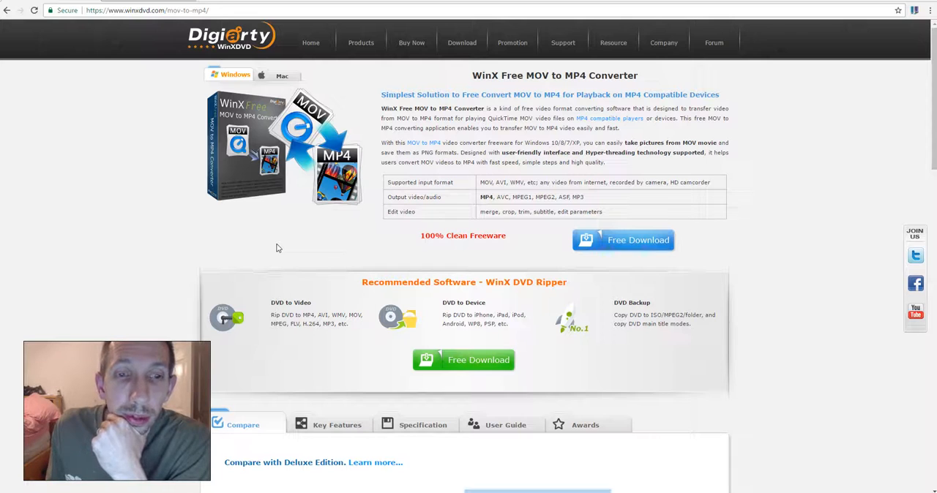
mouse_move(274, 245)
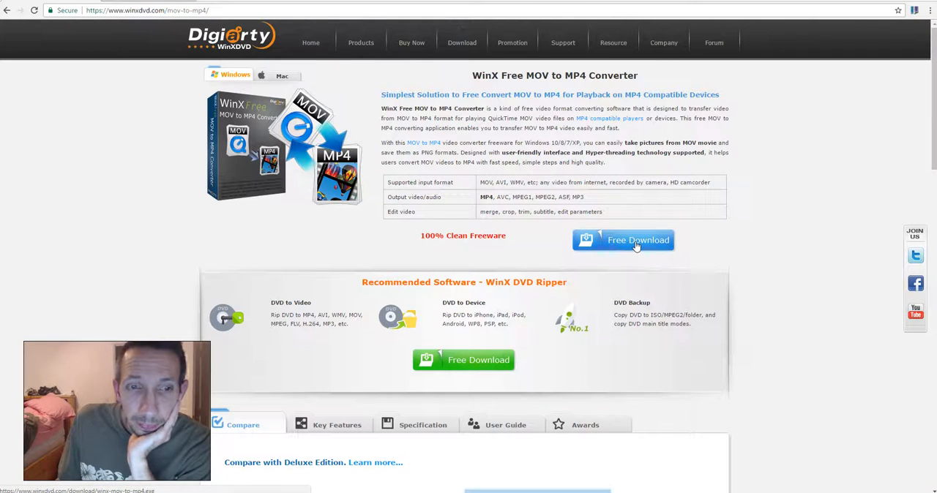
- Download and run the converter installer, then read through the license agreement
click(622, 240)
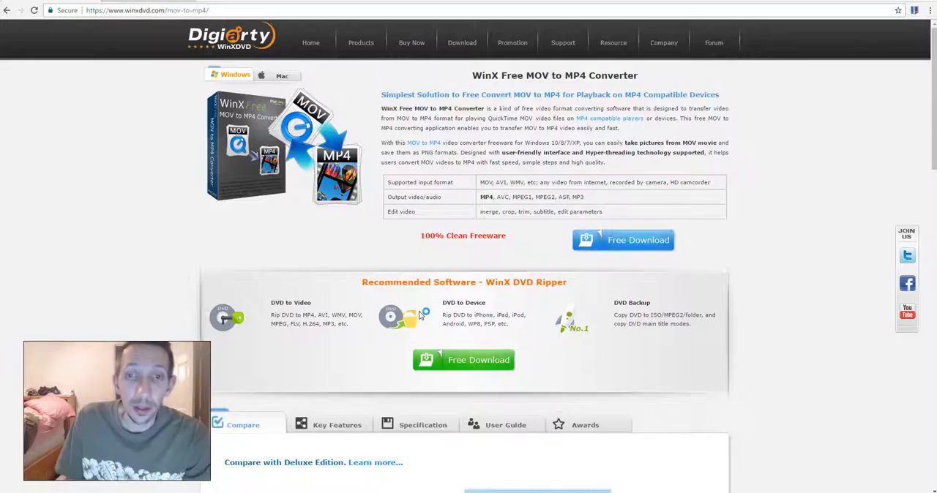
click(622, 240)
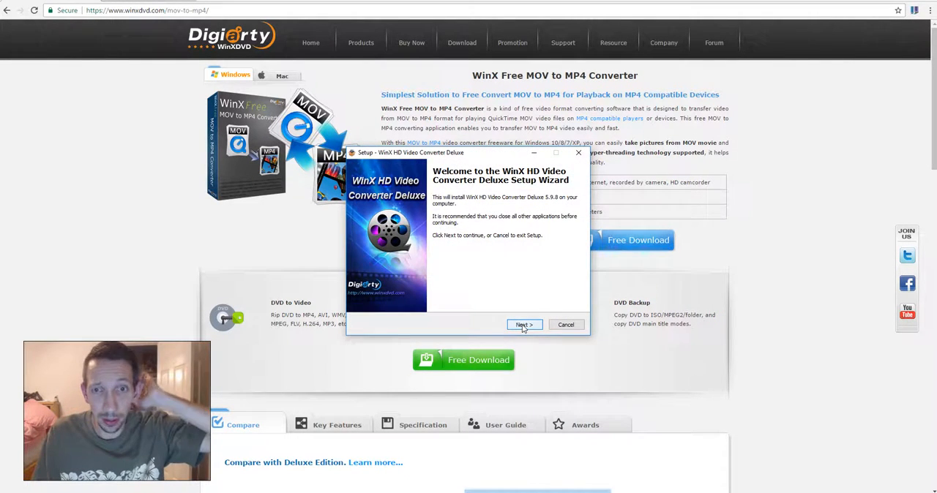
click(523, 324)
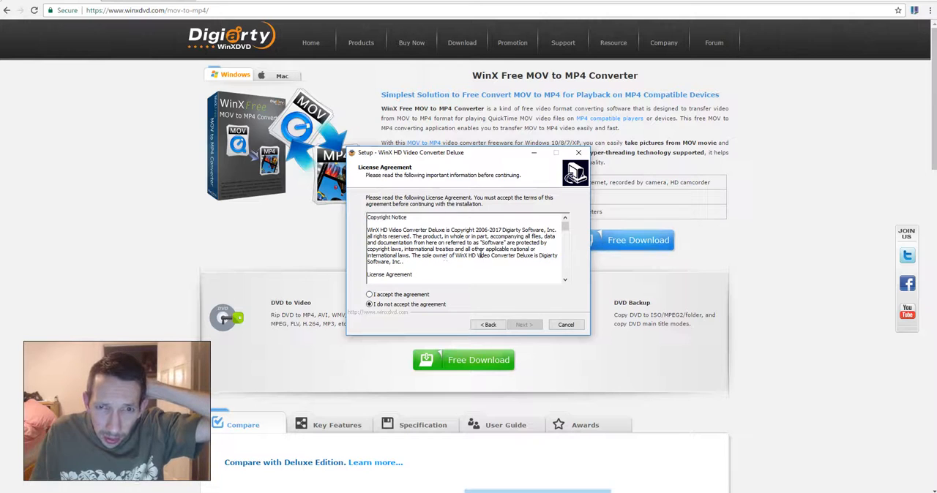
scroll(down, 3)
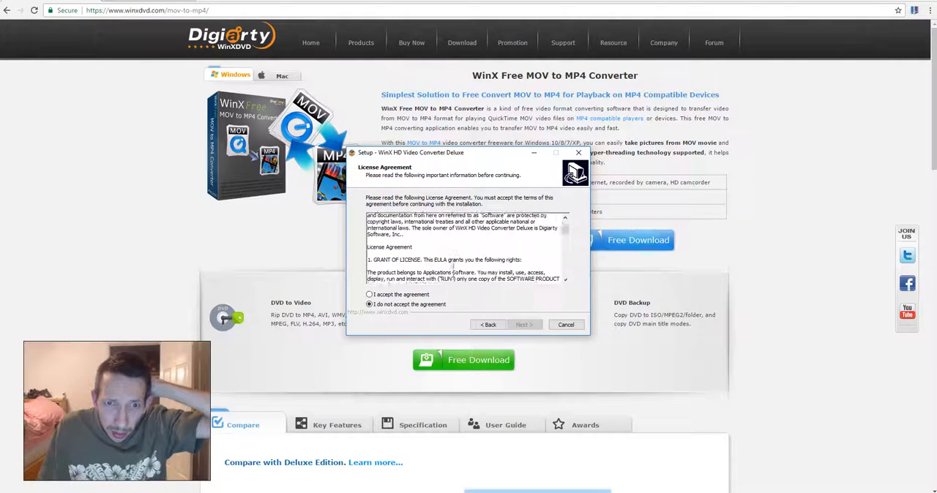
scroll(down, 3)
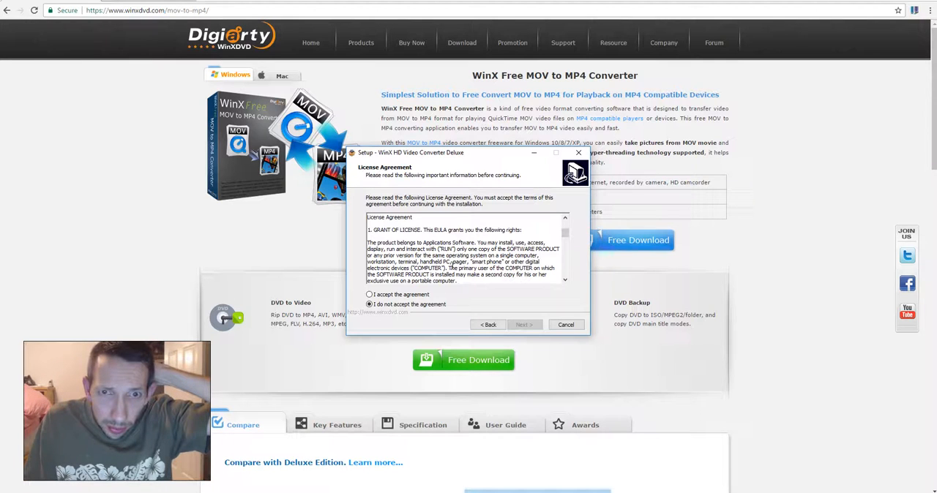
scroll(down, 3)
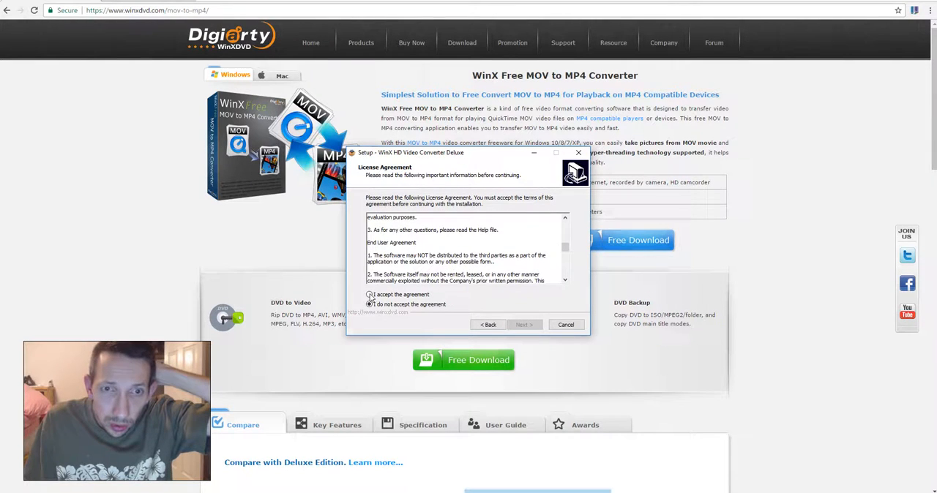
- Accept the license and install with default folders plus desktop and Quick Launch icons
click(523, 324)
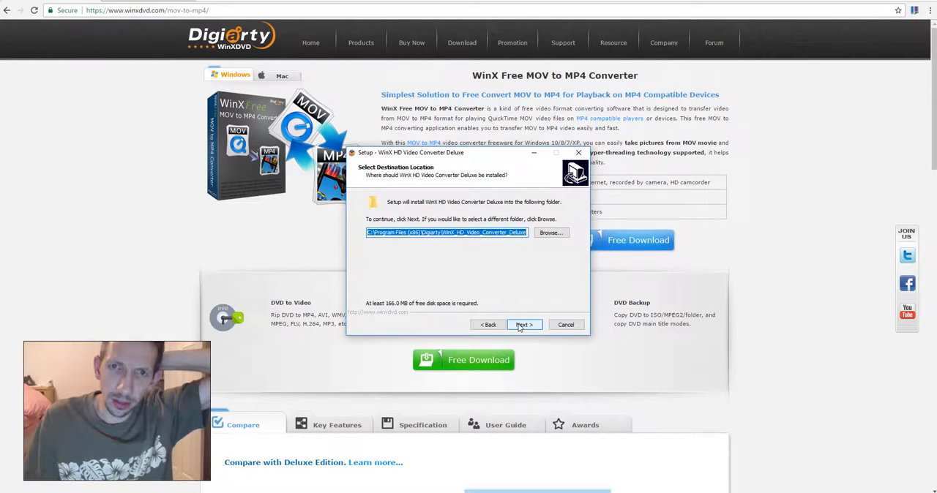
click(524, 324)
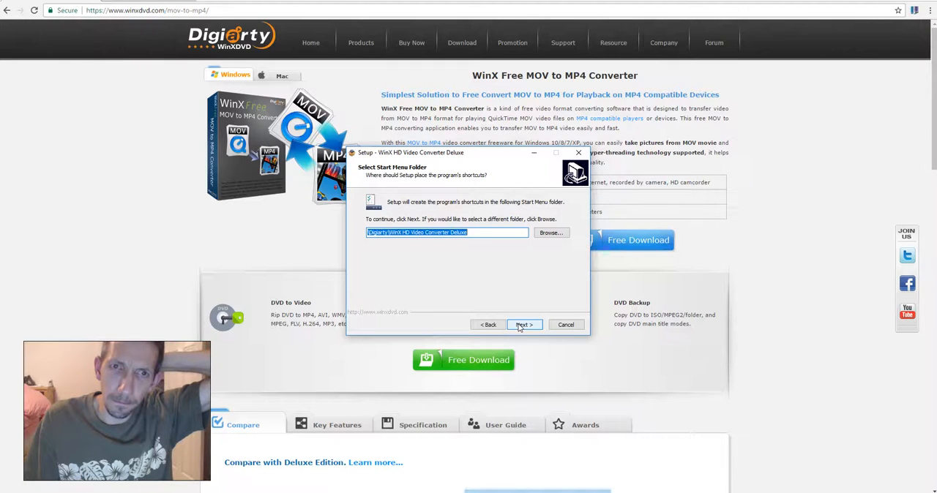
click(523, 325)
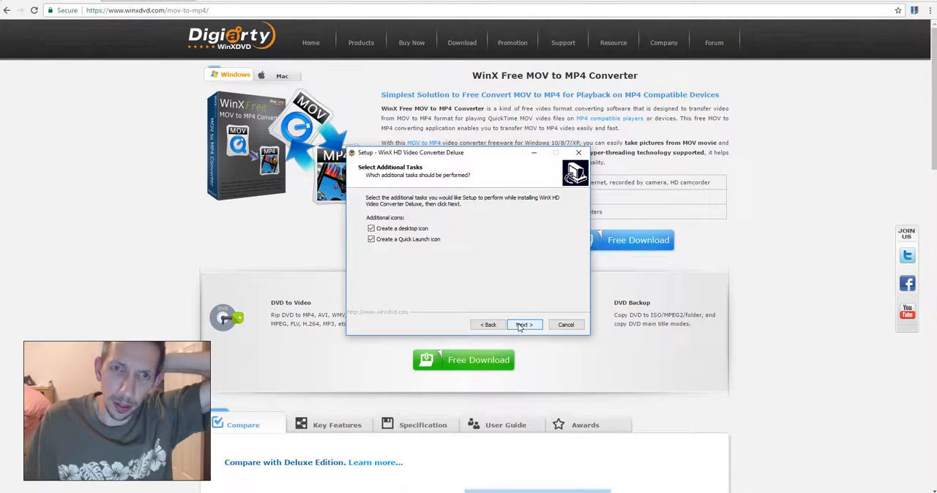
click(523, 325)
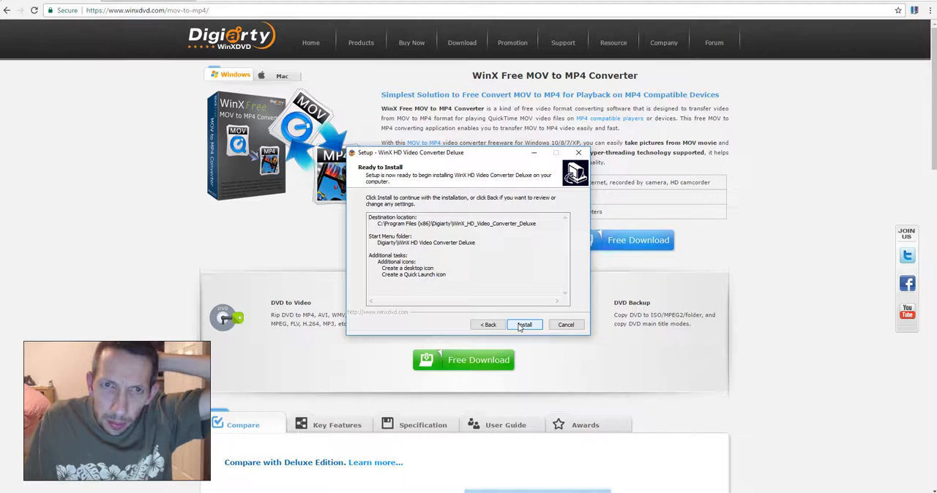
click(524, 325)
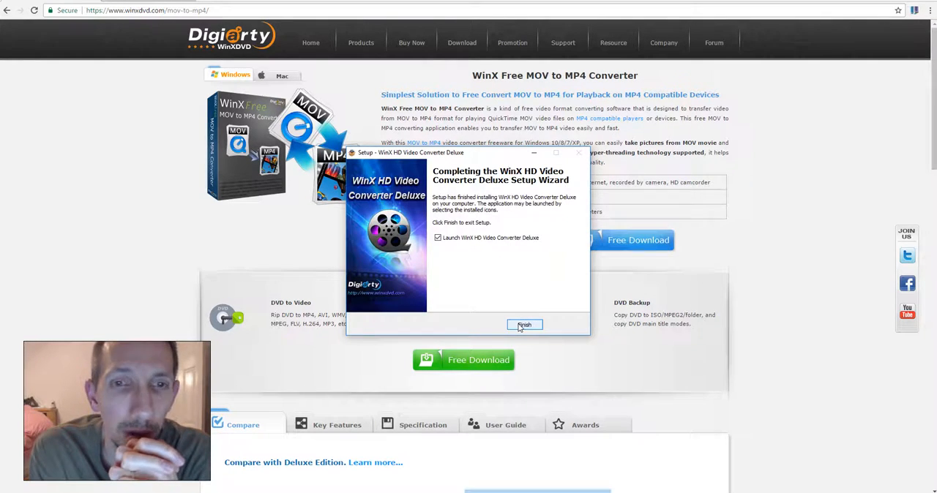
- Launch the converter, choose Remind Me Later on registration, and cancel the update notice
click(524, 325)
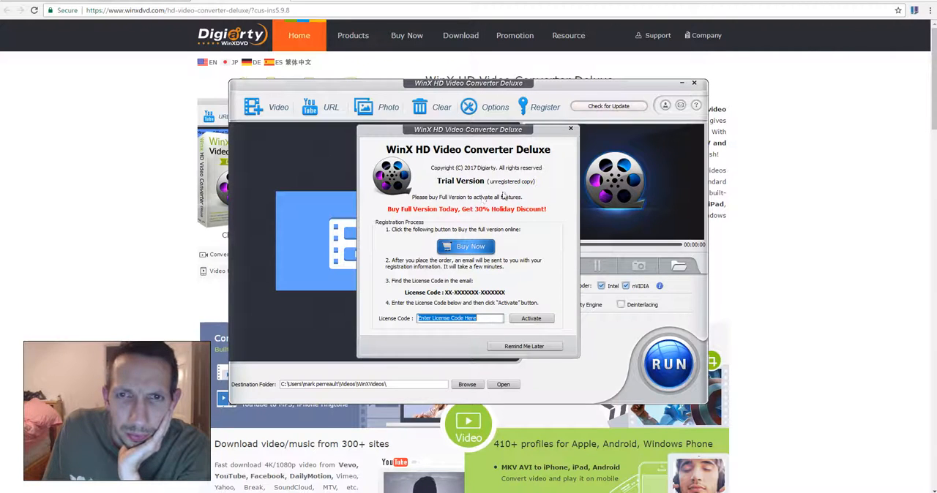
mouse_move(461, 359)
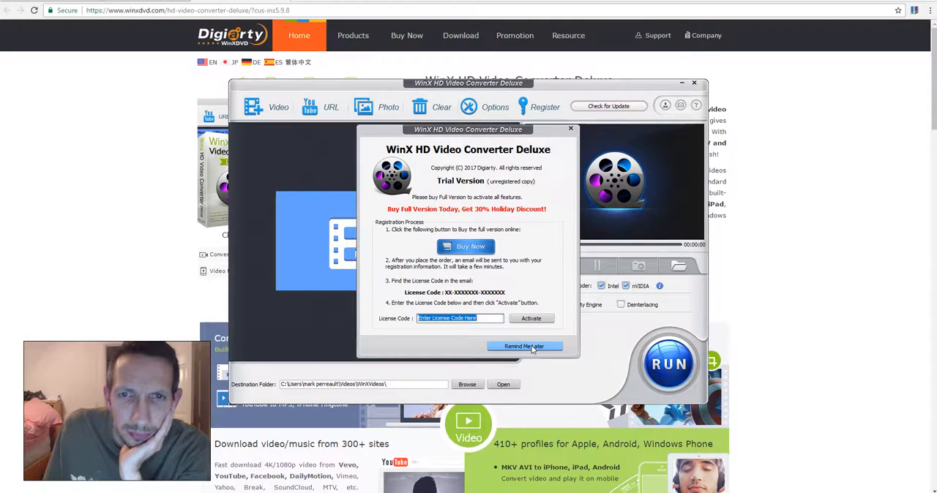
click(524, 346)
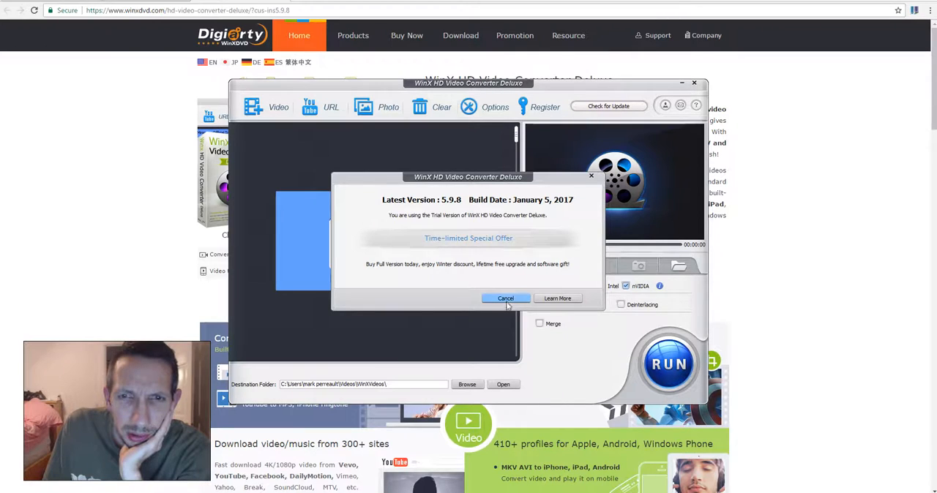
click(505, 298)
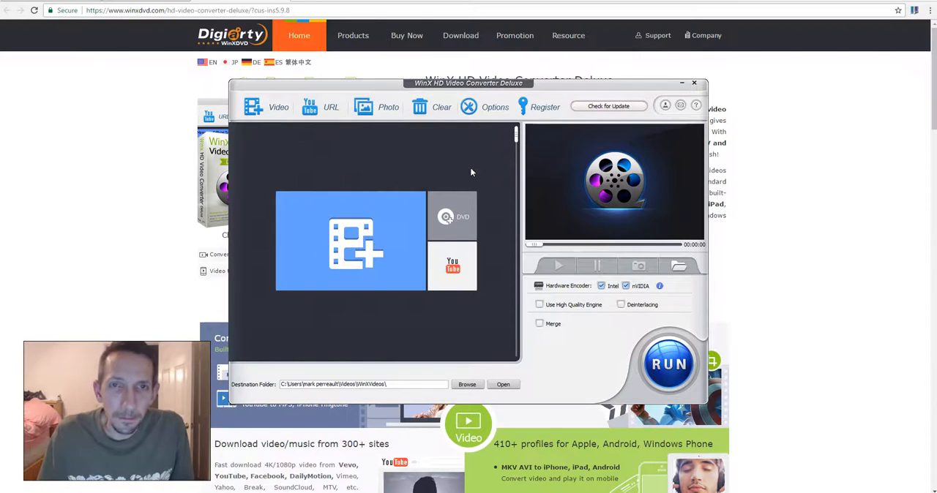
mouse_move(517, 187)
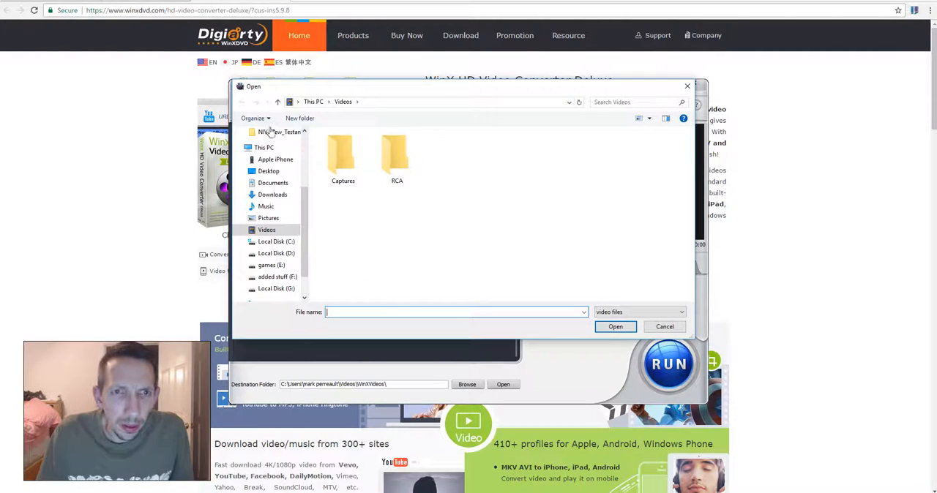
click(275, 159)
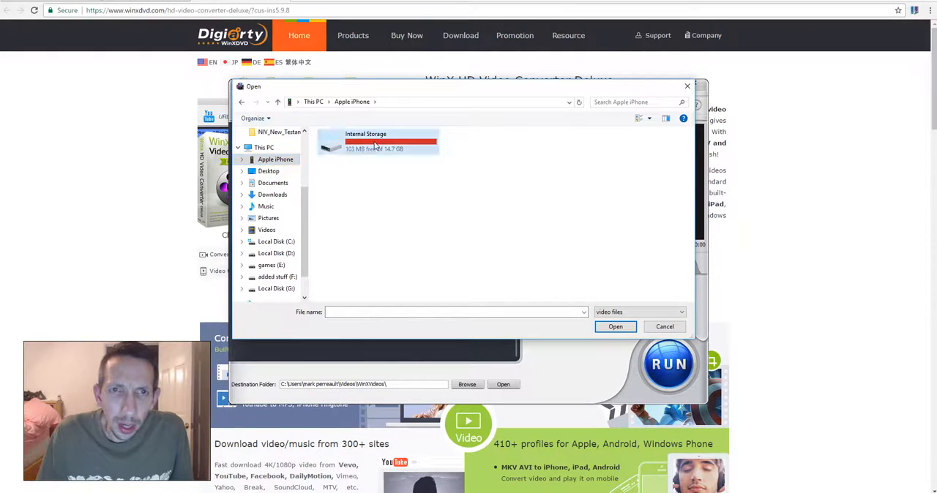
double_click(366, 141)
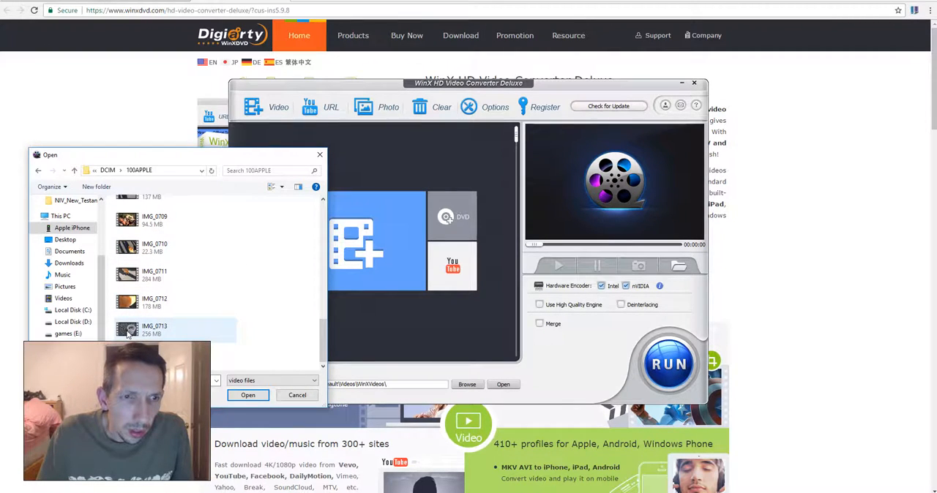
click(174, 330)
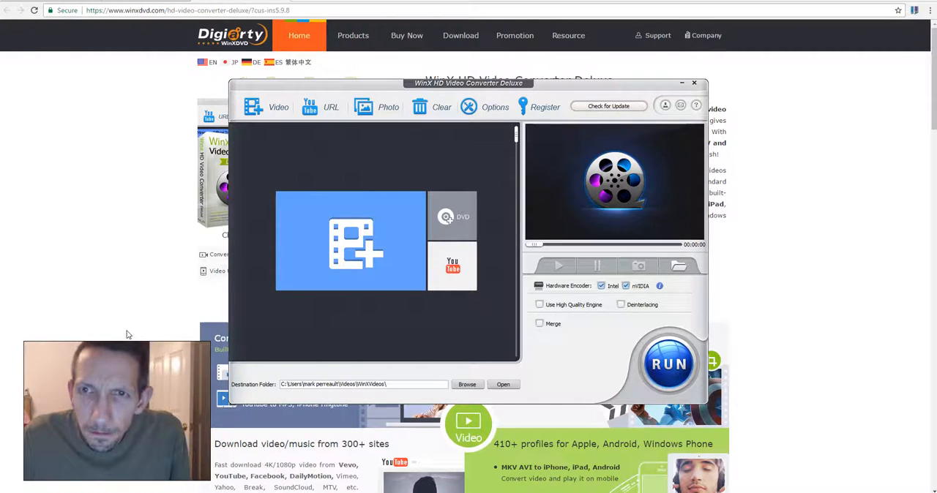
click(278, 106)
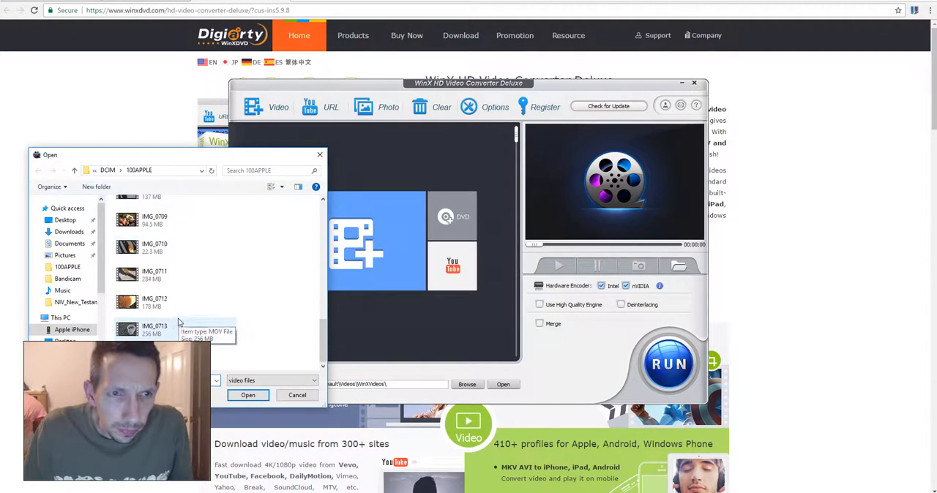
click(155, 329)
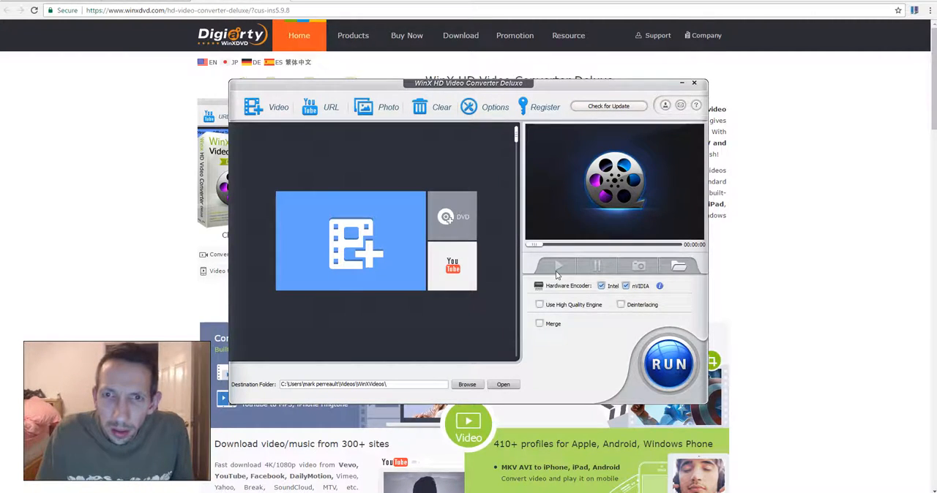
click(350, 241)
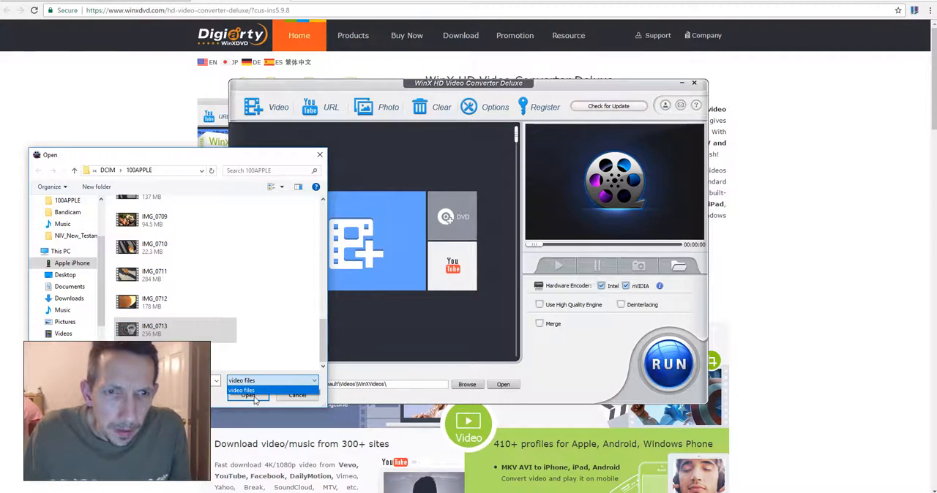
click(297, 395)
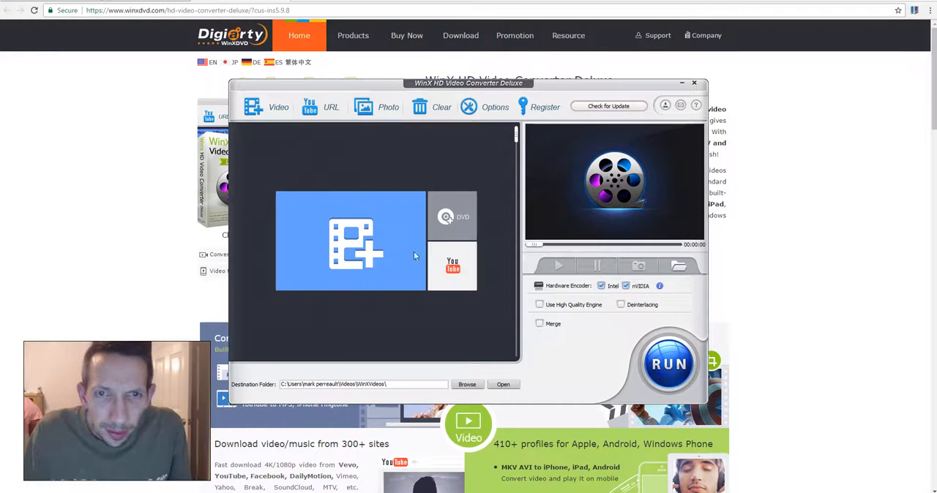
mouse_move(486, 379)
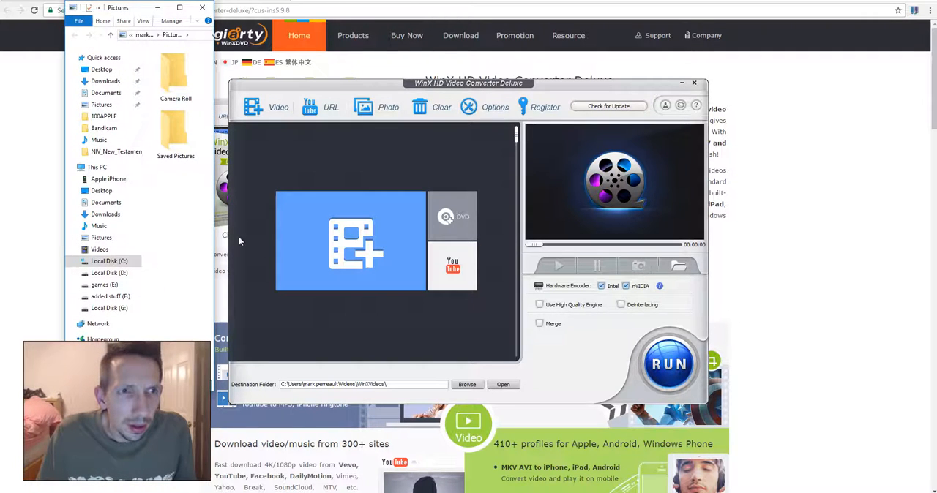
- Browse Apple iPhone > DCIM > 100APPLE and select the 256 MB IMG_0713 MOV clip
click(108, 178)
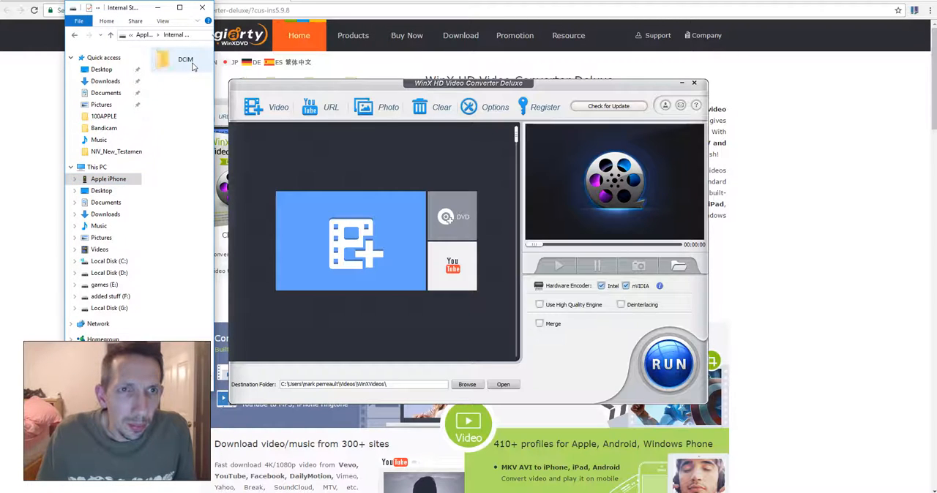
double_click(185, 60)
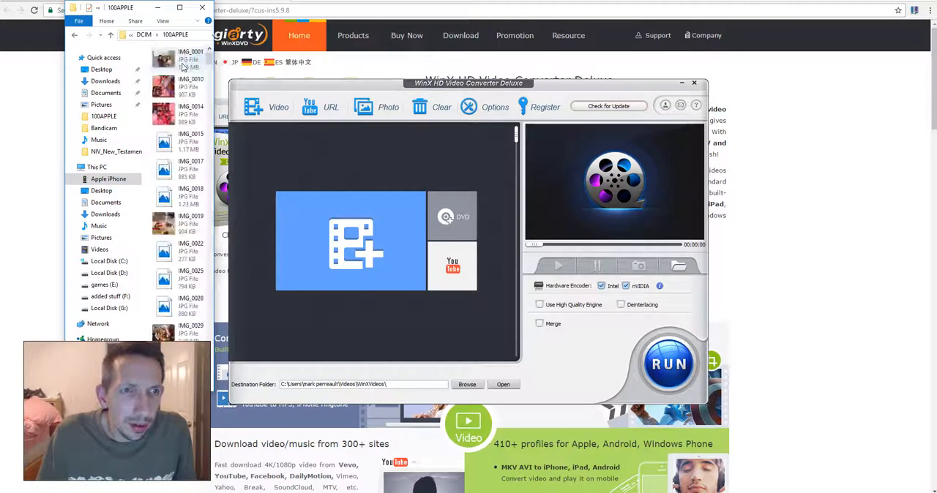
scroll(down, 3)
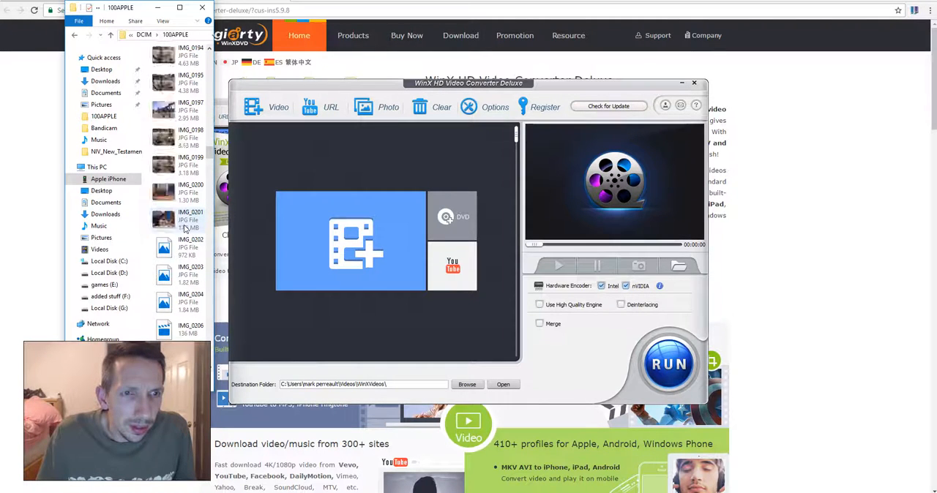
scroll(down, 3)
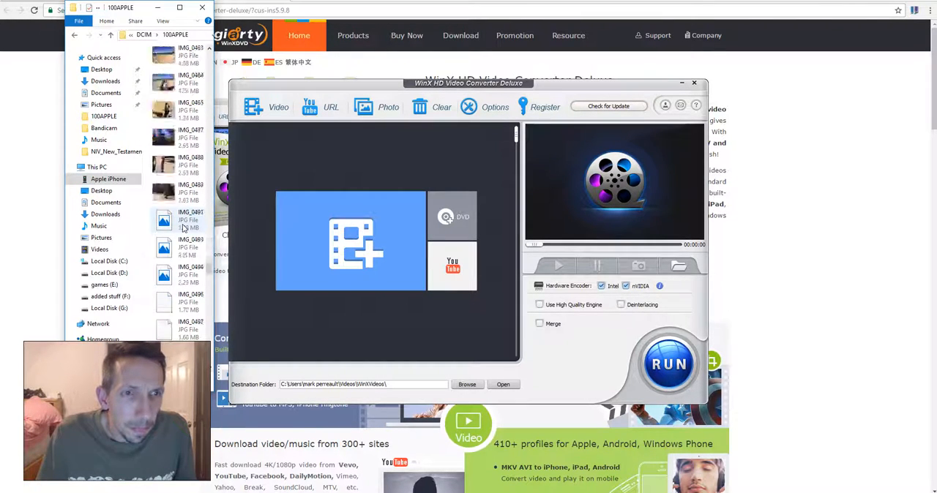
scroll(down, 3)
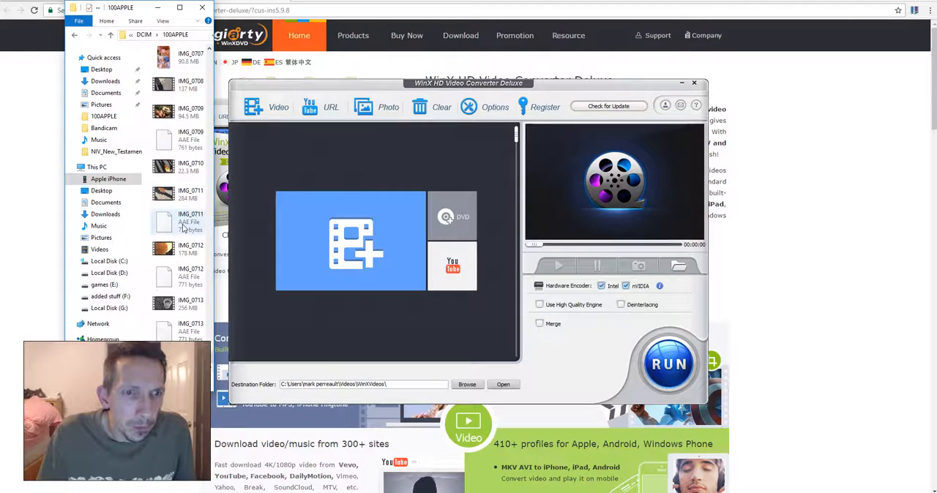
mouse_move(170, 302)
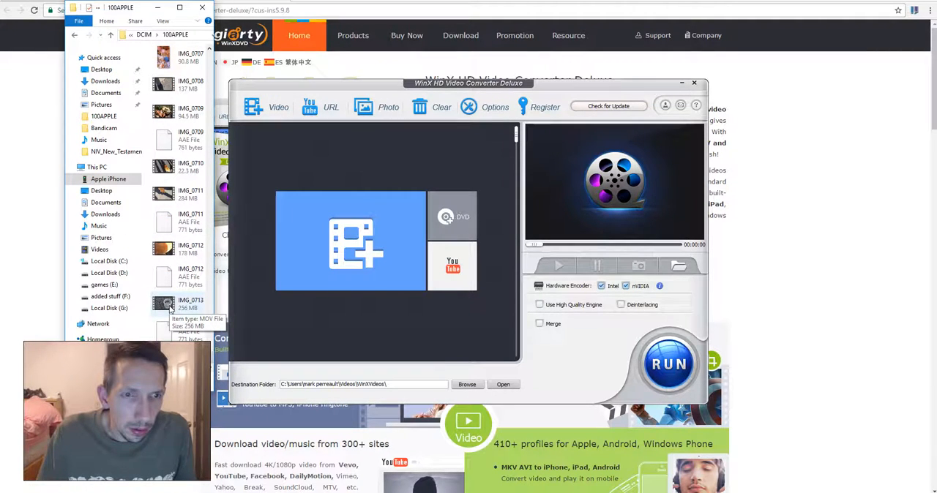
click(176, 304)
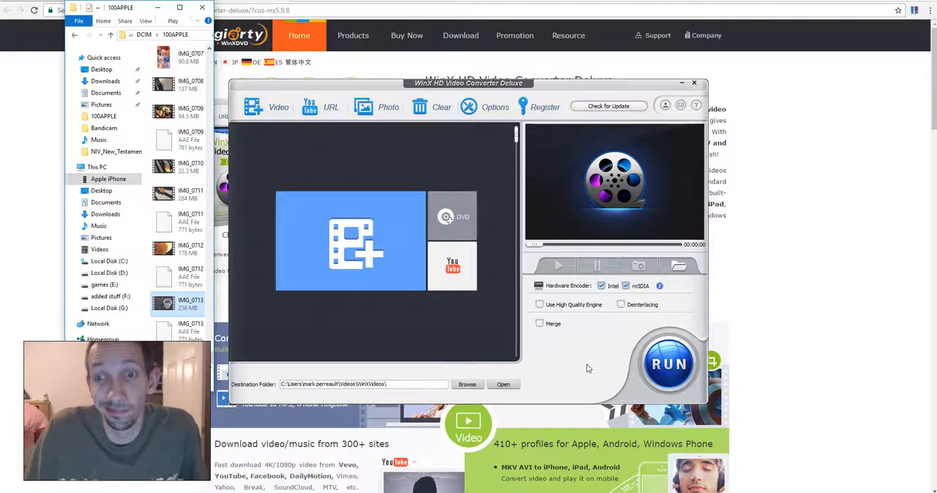
mouse_move(539, 368)
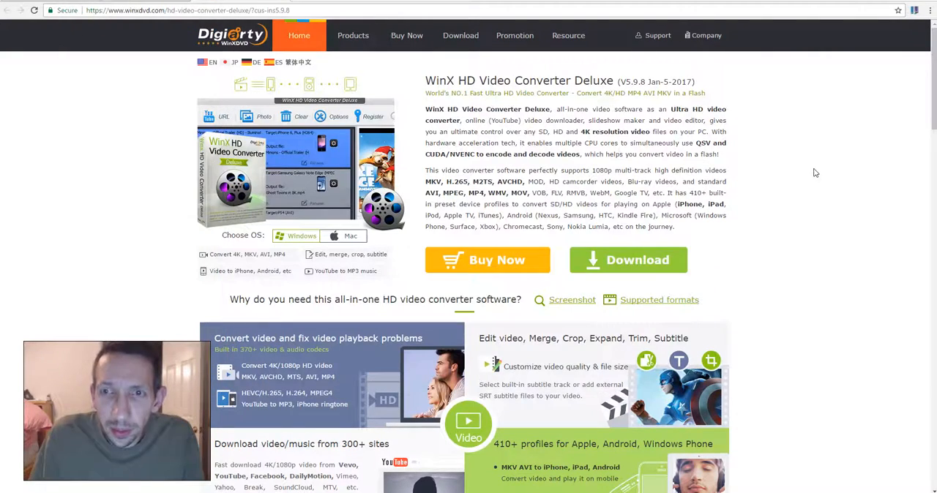
- Scroll down through the WinX HD Video Converter Deluxe product page in Chrome
scroll(down, 3)
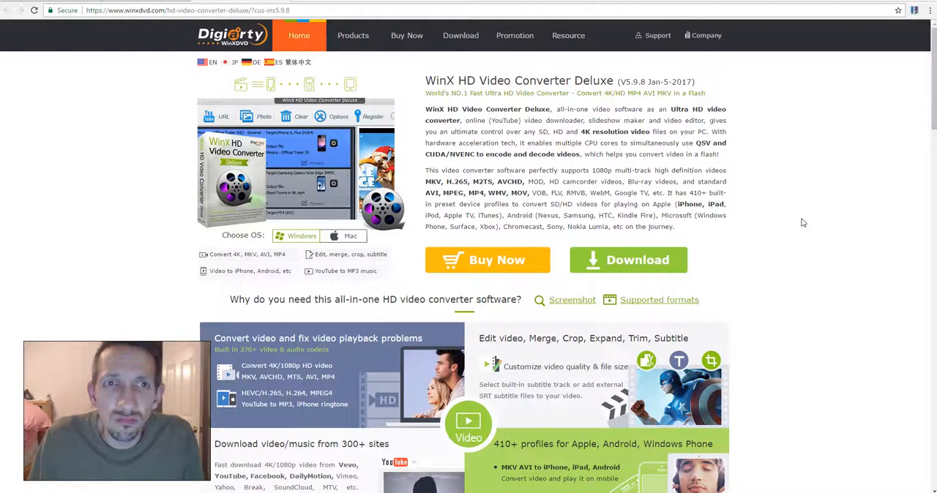
scroll(down, 3)
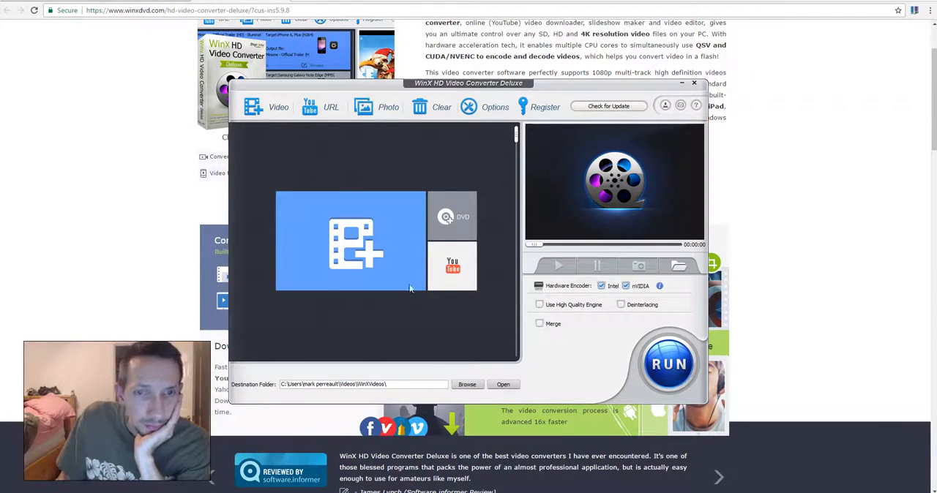
mouse_move(655, 292)
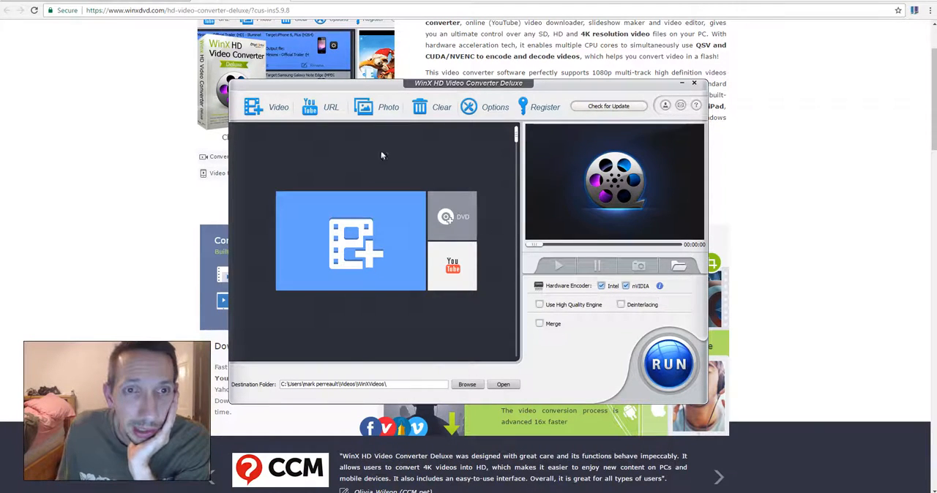
click(278, 106)
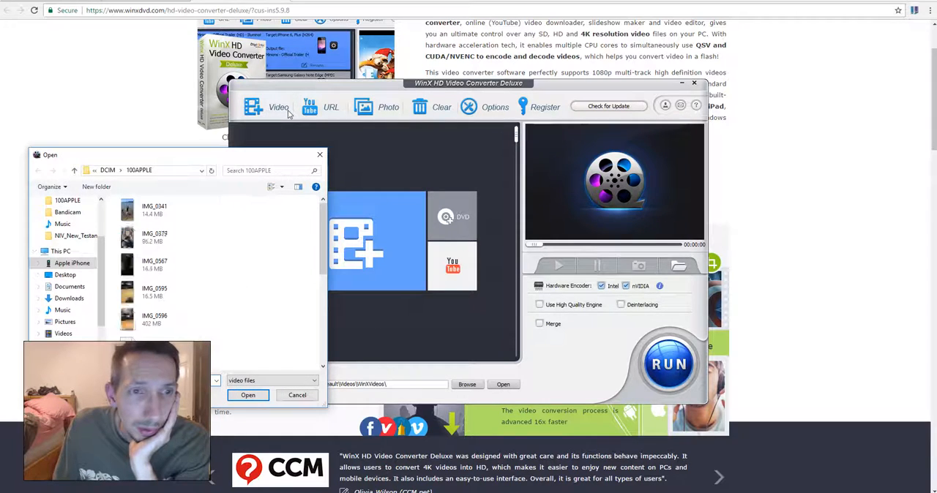
scroll(down, 3)
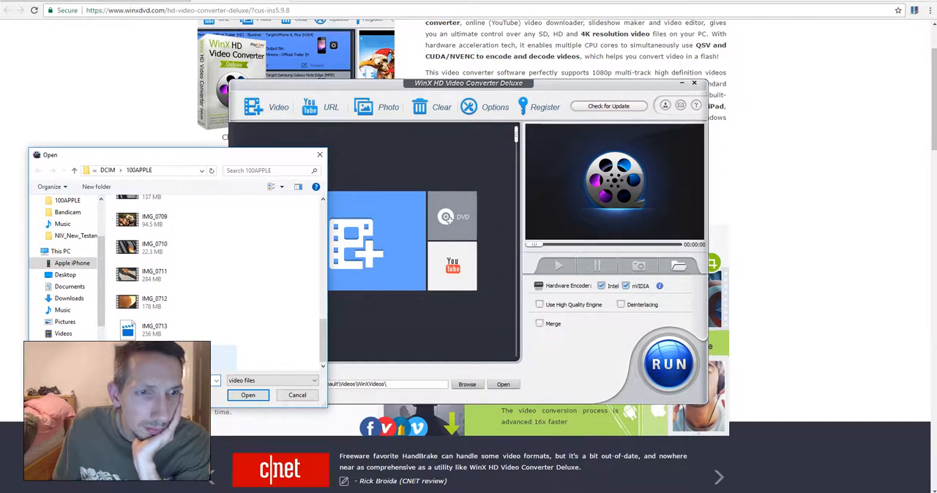
click(154, 329)
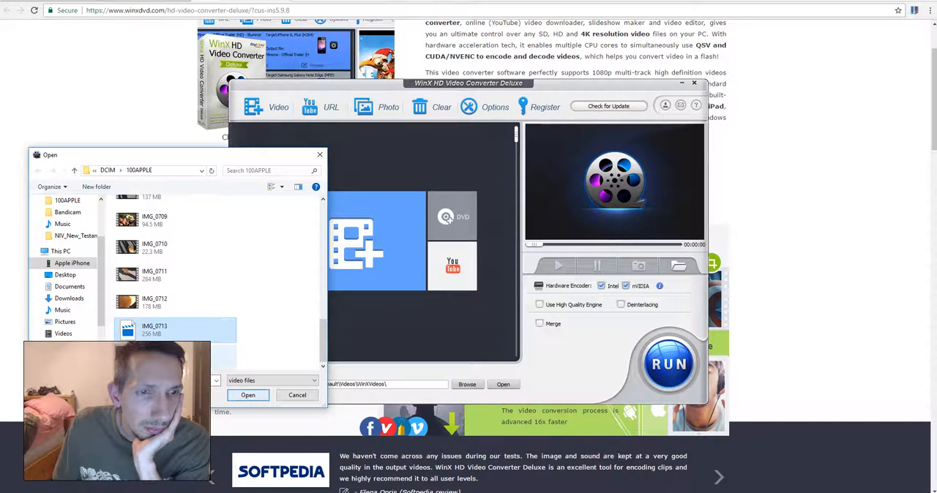
click(247, 395)
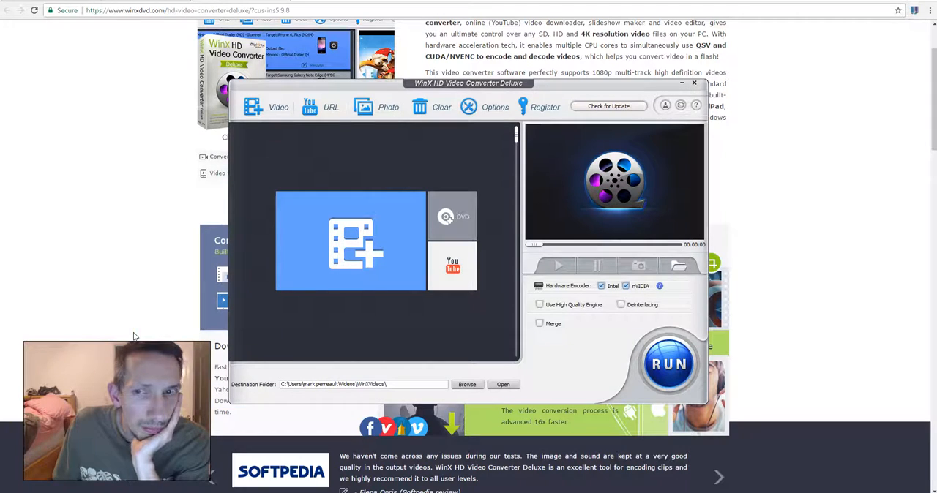
click(678, 266)
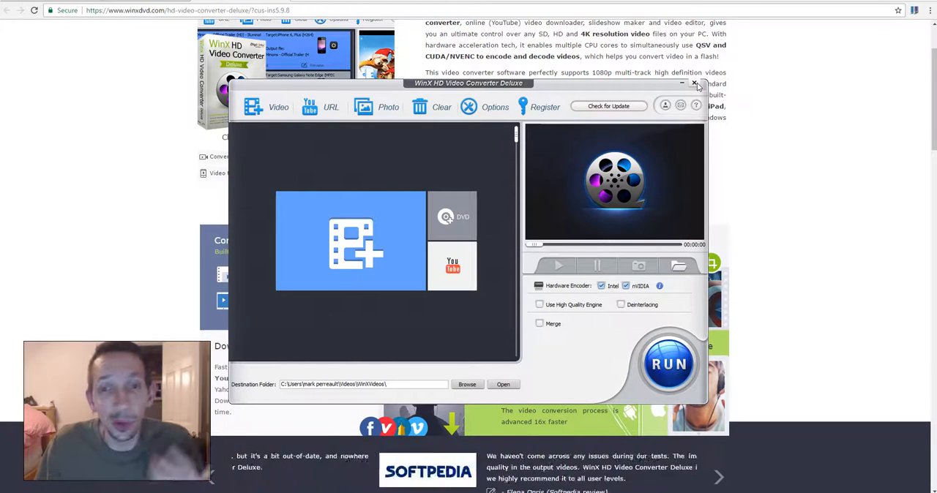
- Close the converter window and scroll the Chrome product page down and back up
click(694, 82)
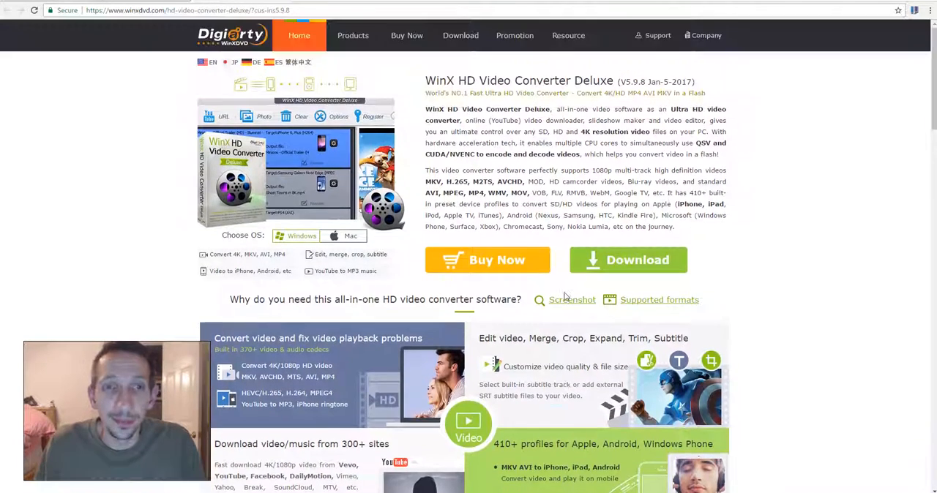
scroll(down, 3)
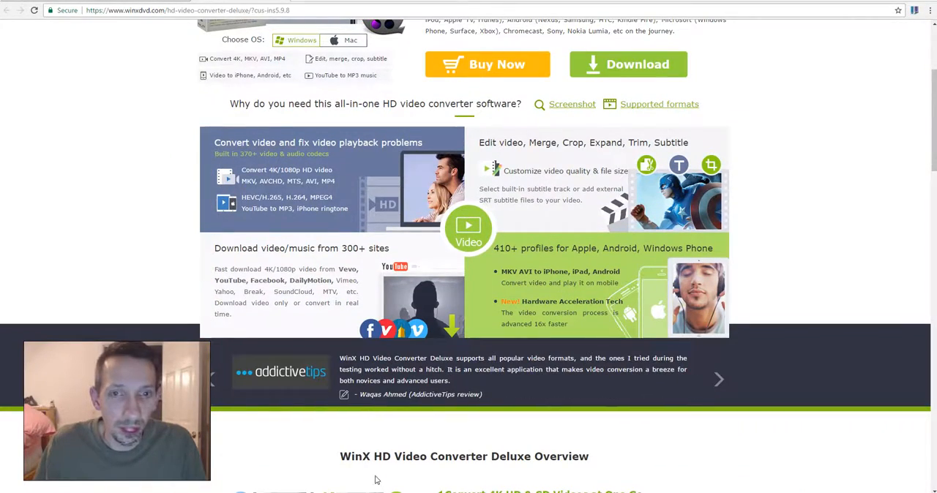
scroll(up, 3)
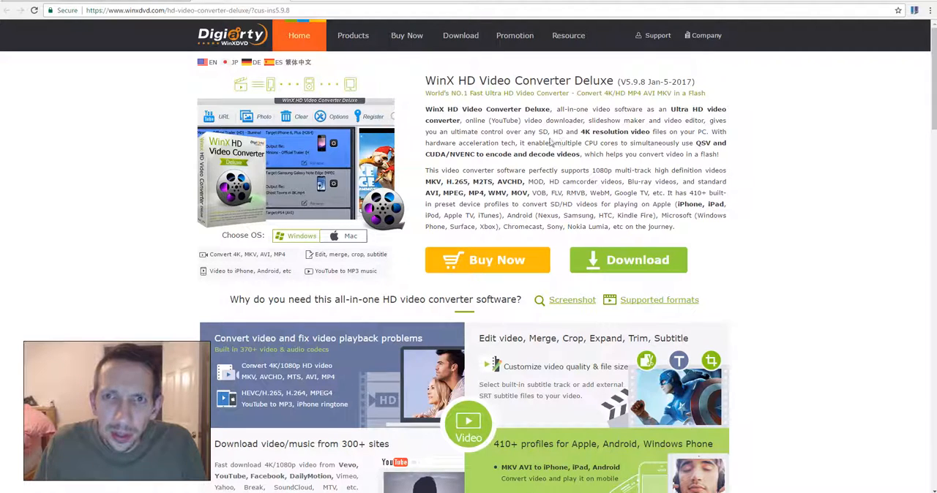